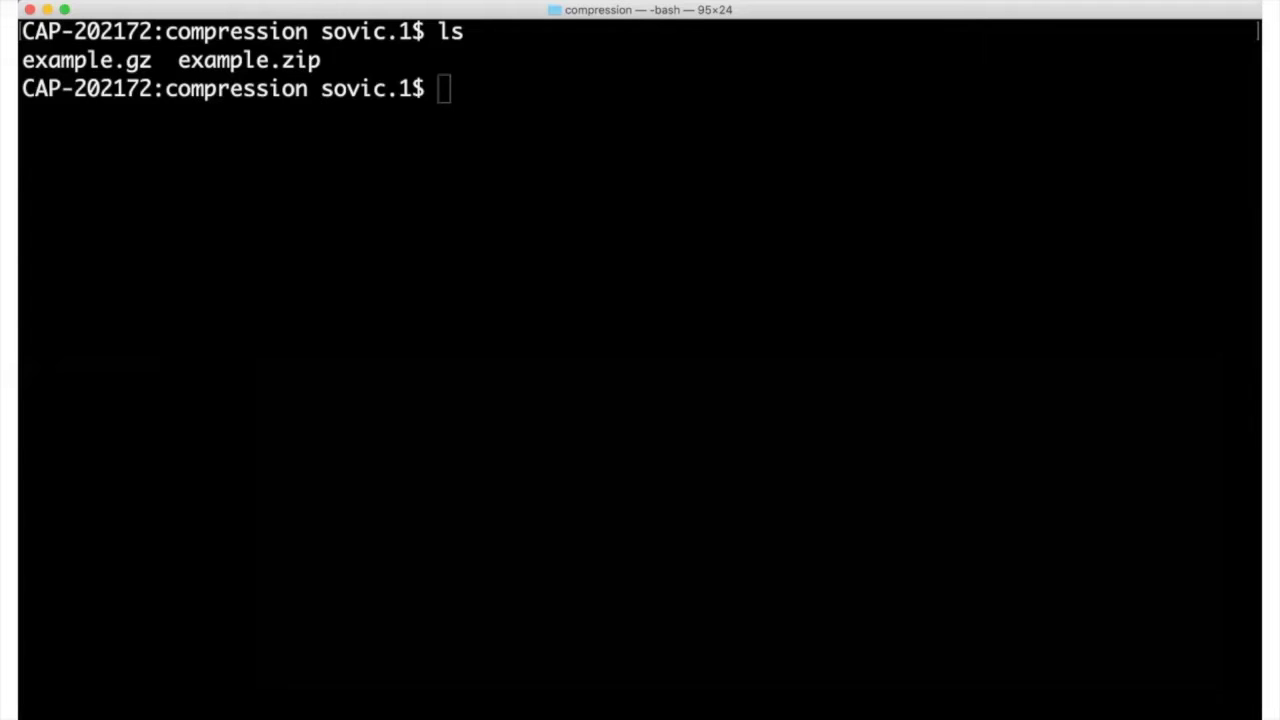
Open example.zip in less, triggering the binary-file warning
{"action": "type", "text": "less example.zip"}
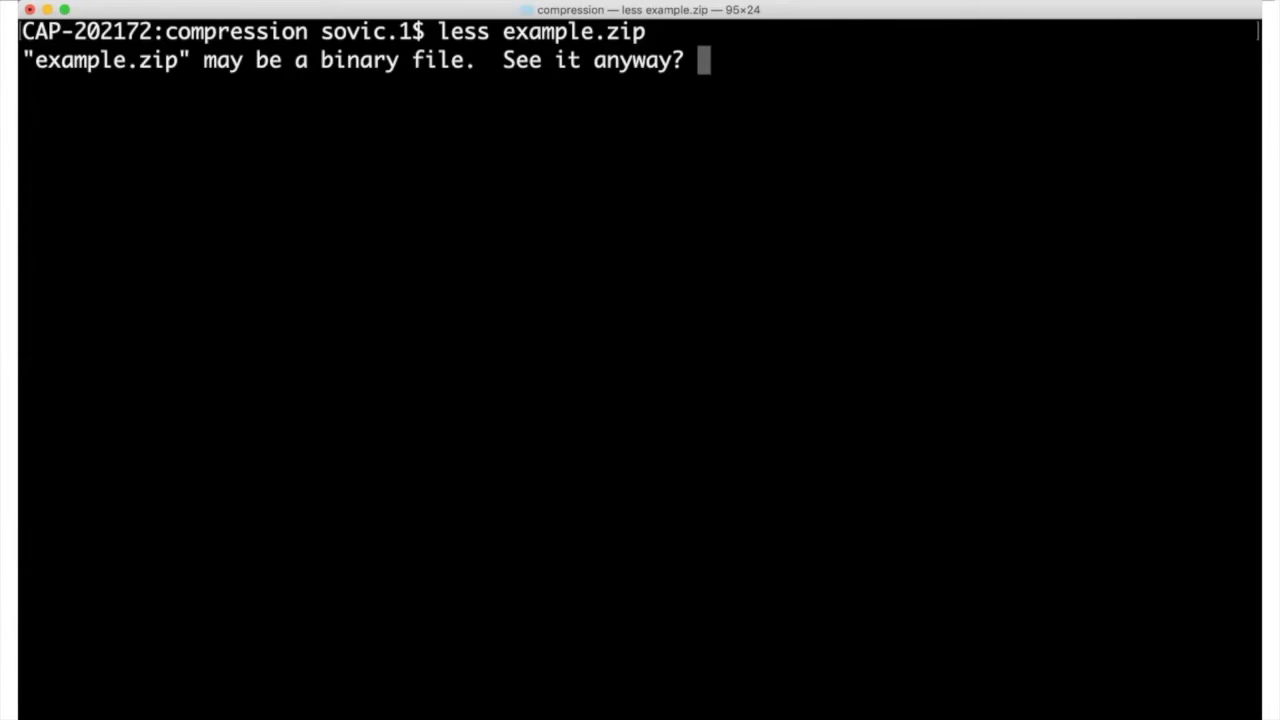
Answer the less binary-file prompt with 'y' to leave the zip view
{"action": "key", "text": "y"}
{"action": "type", "text": "unzip -c example.zip"}
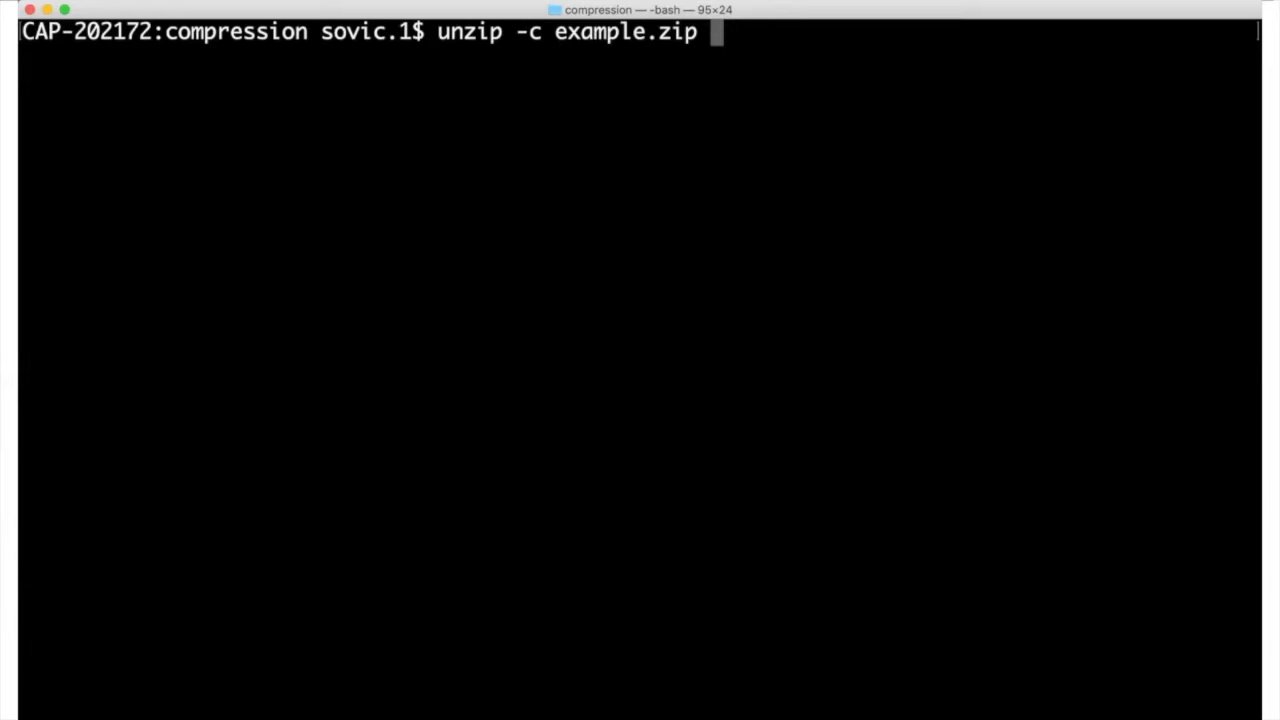
Print the zip's first CSV lines with `unzip -c -q example.zip | head`, then list files with ls
{"action": "type", "text": "| head"}
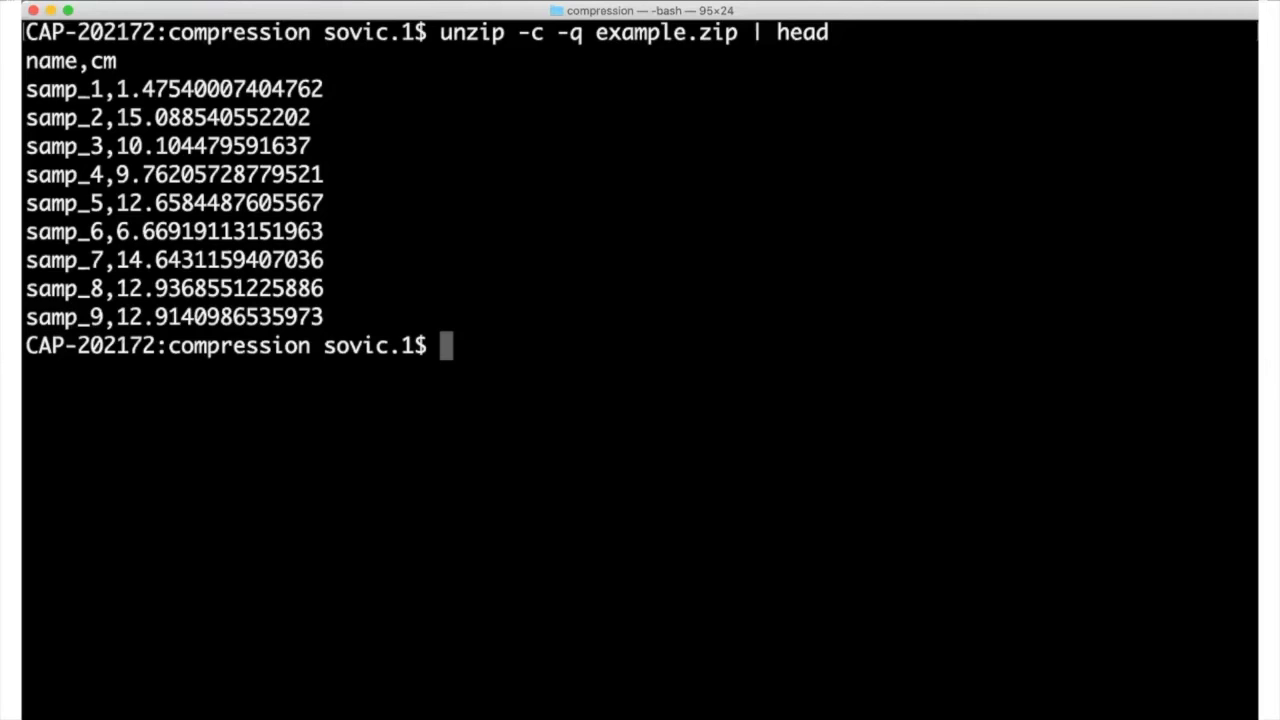
{"action": "type", "text": "ls"}
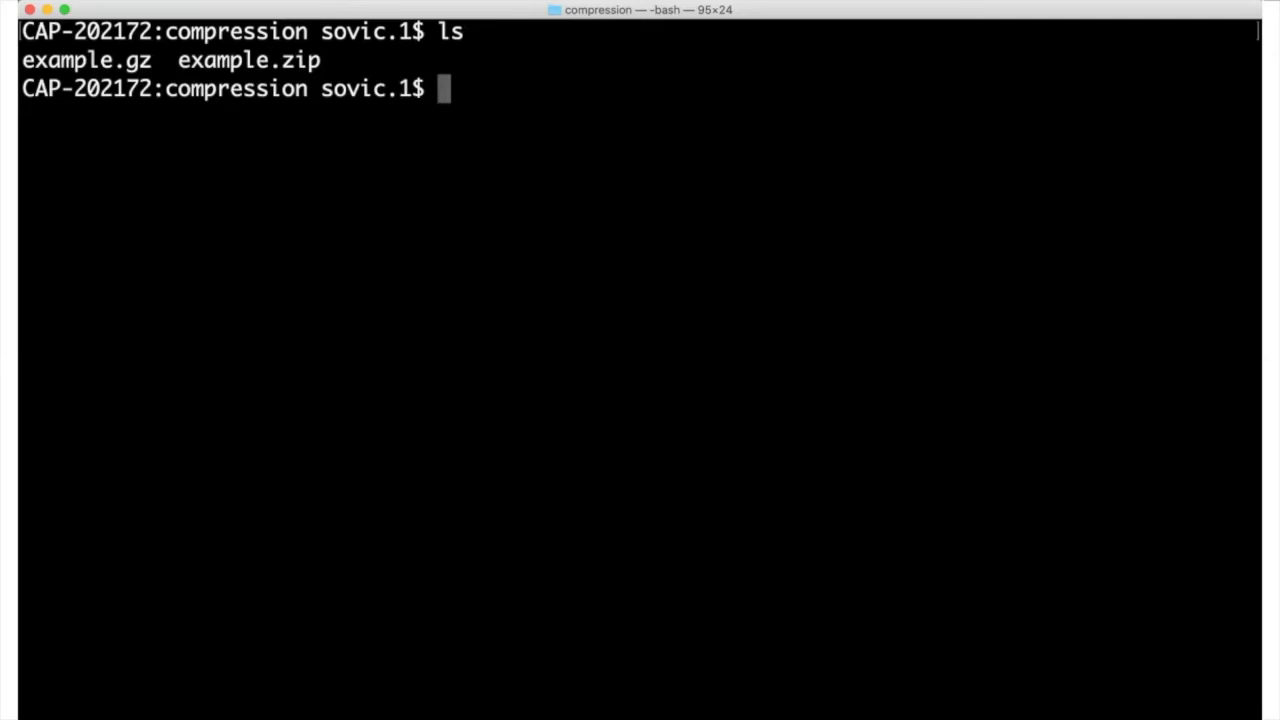
Preview example.gz with `gunzip -c example.gz | head`, then type `gzcat example.gz | head`
{"action": "type", "text": "gunzip -c example.gz | head"}
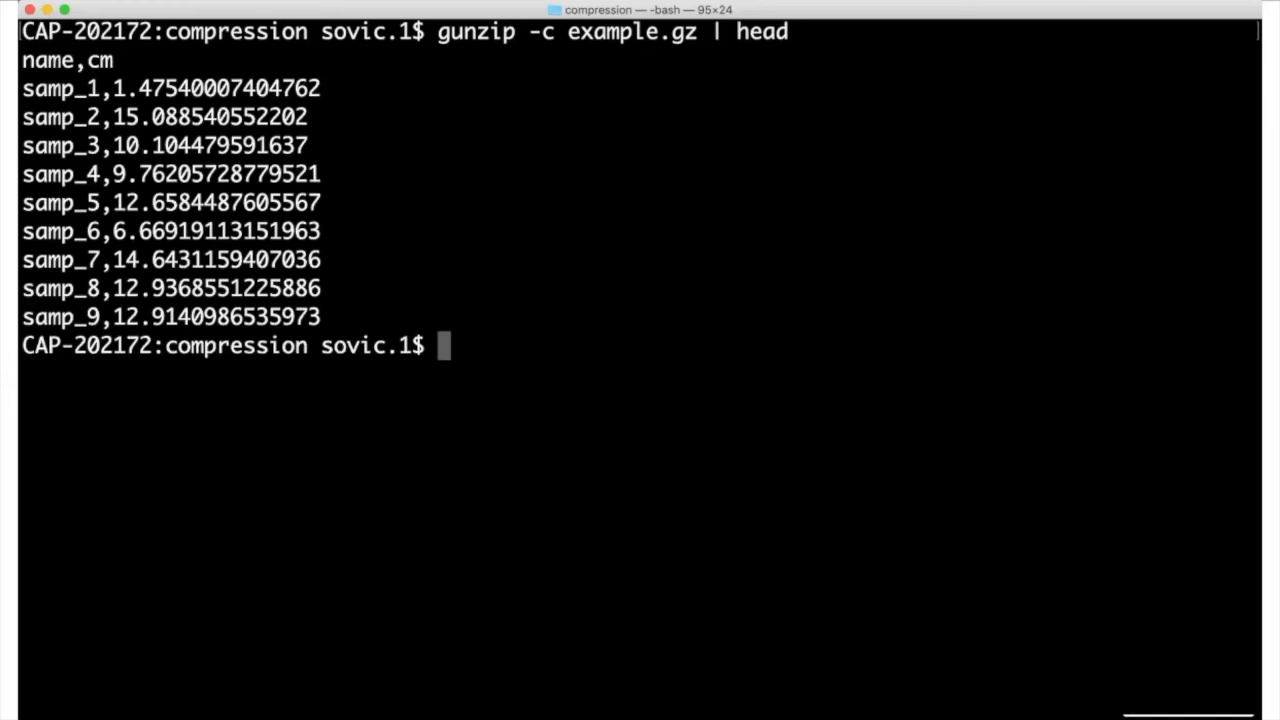
{"action": "type", "text": "gzcat example.gz | head"}
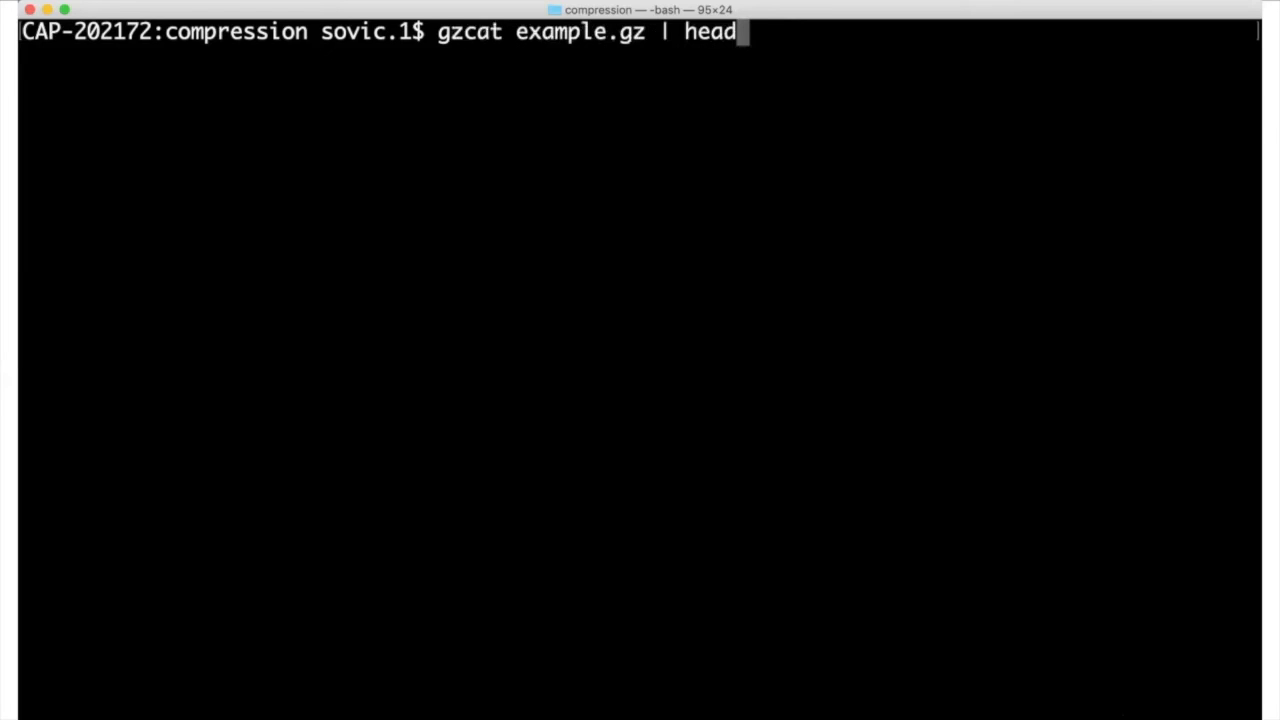